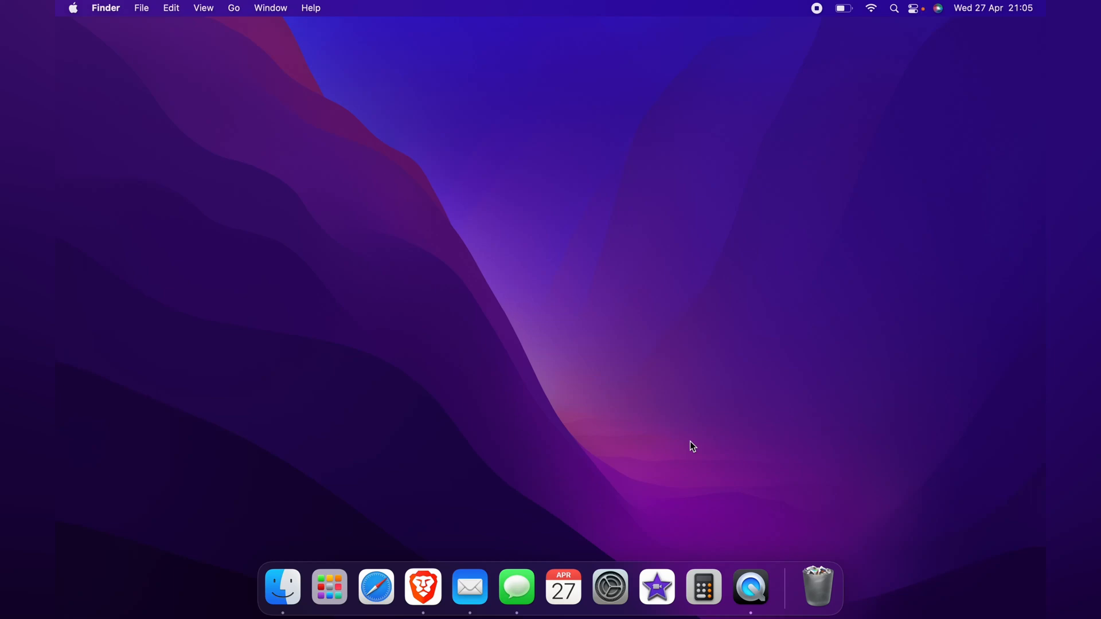
pyautogui.moveTo(750, 124)
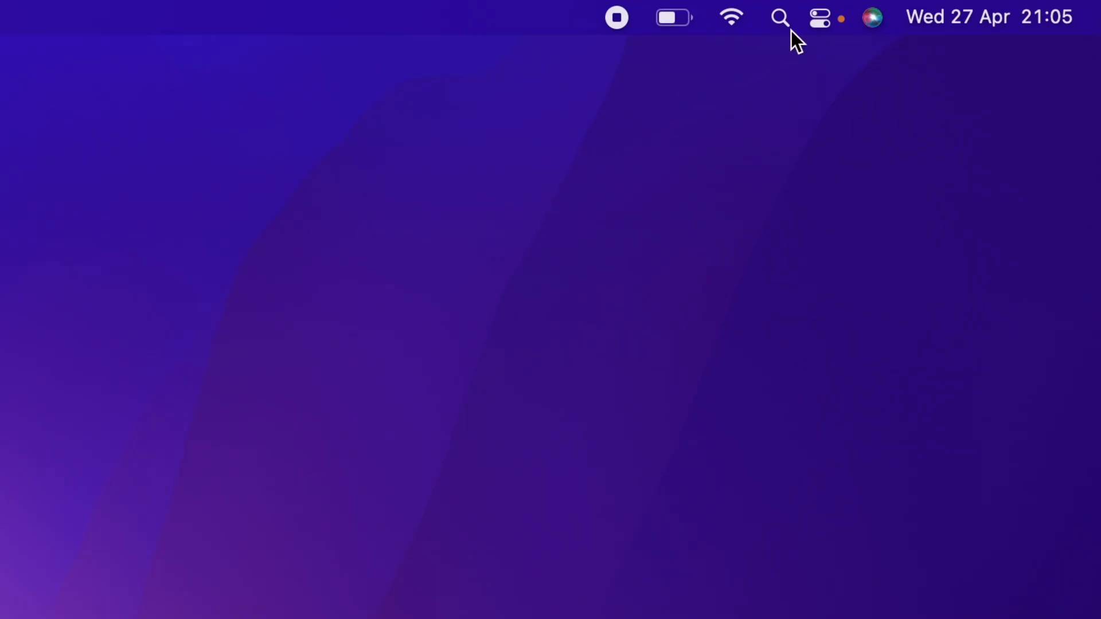
# Show the Keyboard Brightness panel from Control Center in the menu bar.
pyautogui.click(819, 17)
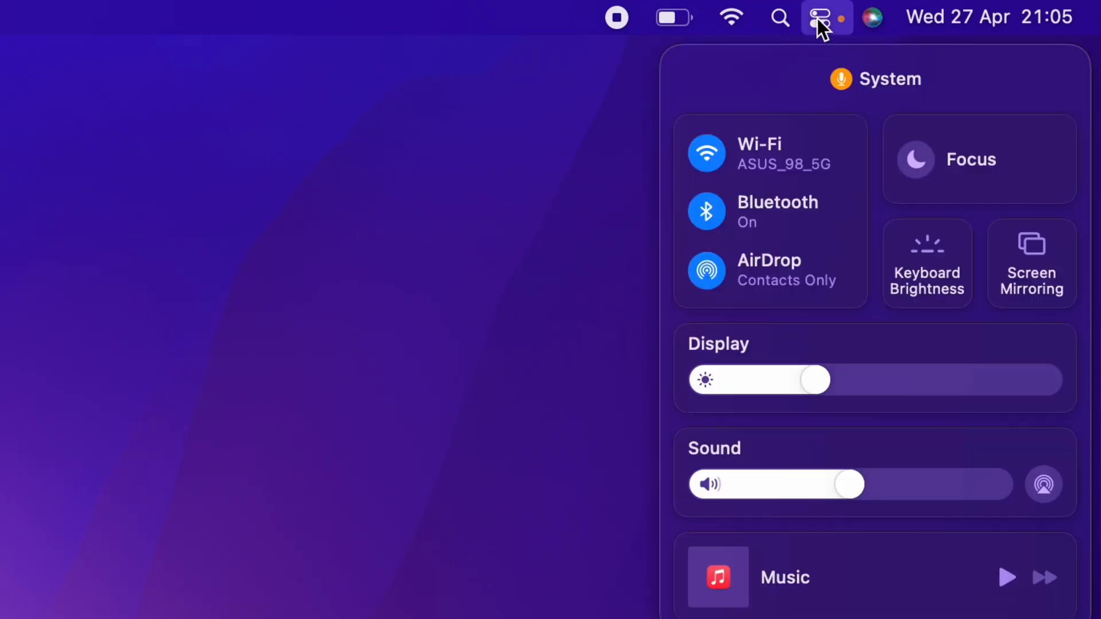
pyautogui.moveTo(926, 261)
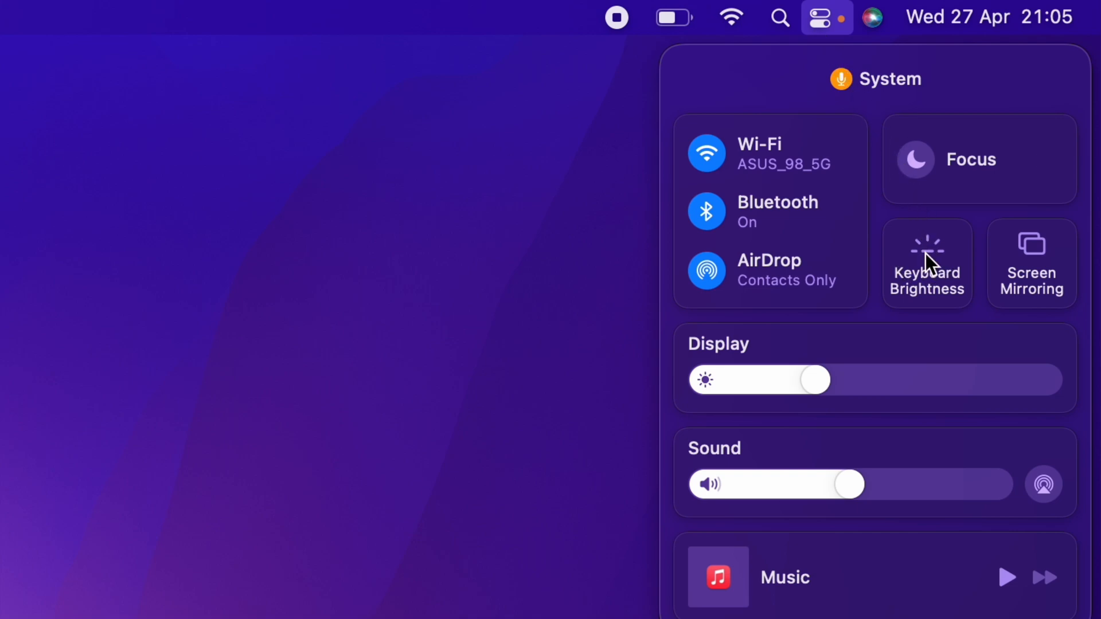
pyautogui.click(926, 264)
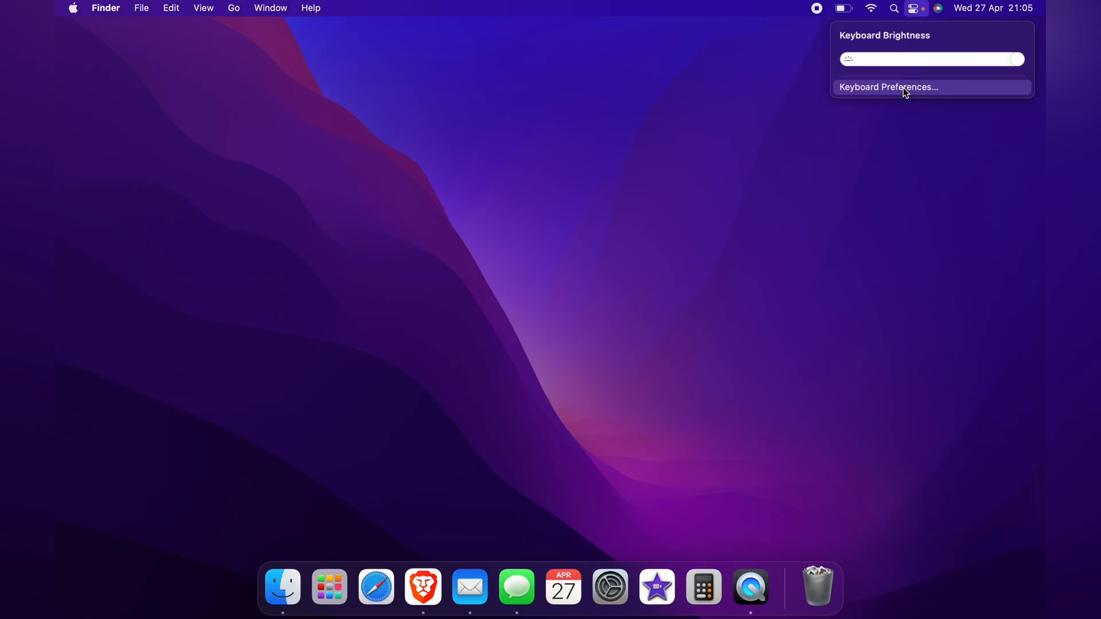
# Go to Keyboard Preferences and enable 'Adjust keyboard brightness in low light'.
pyautogui.click(887, 86)
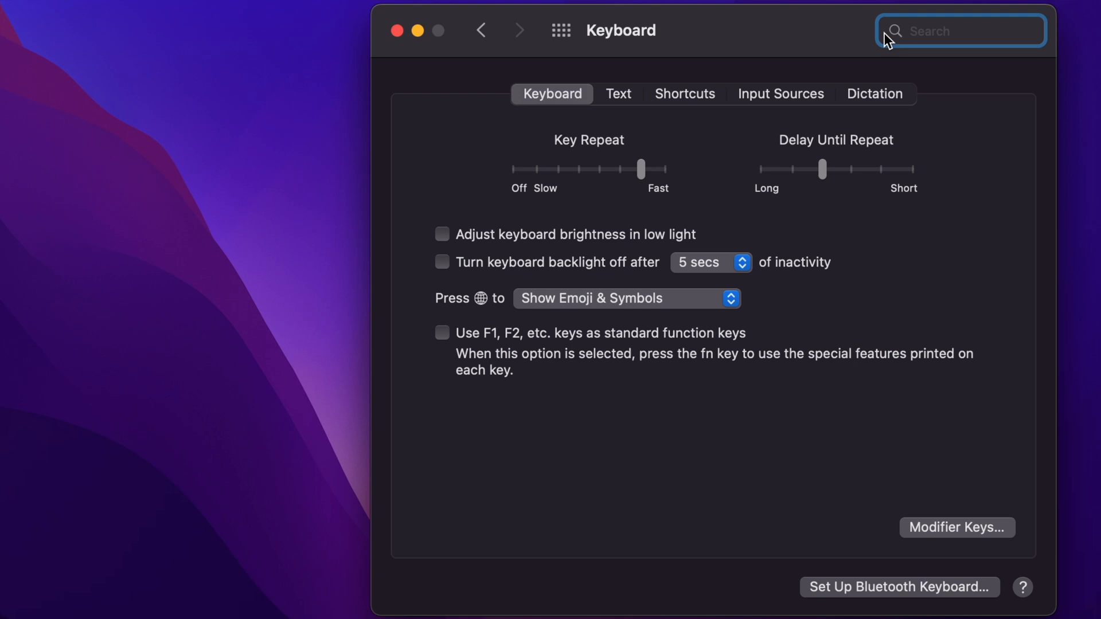
pyautogui.moveTo(448, 235)
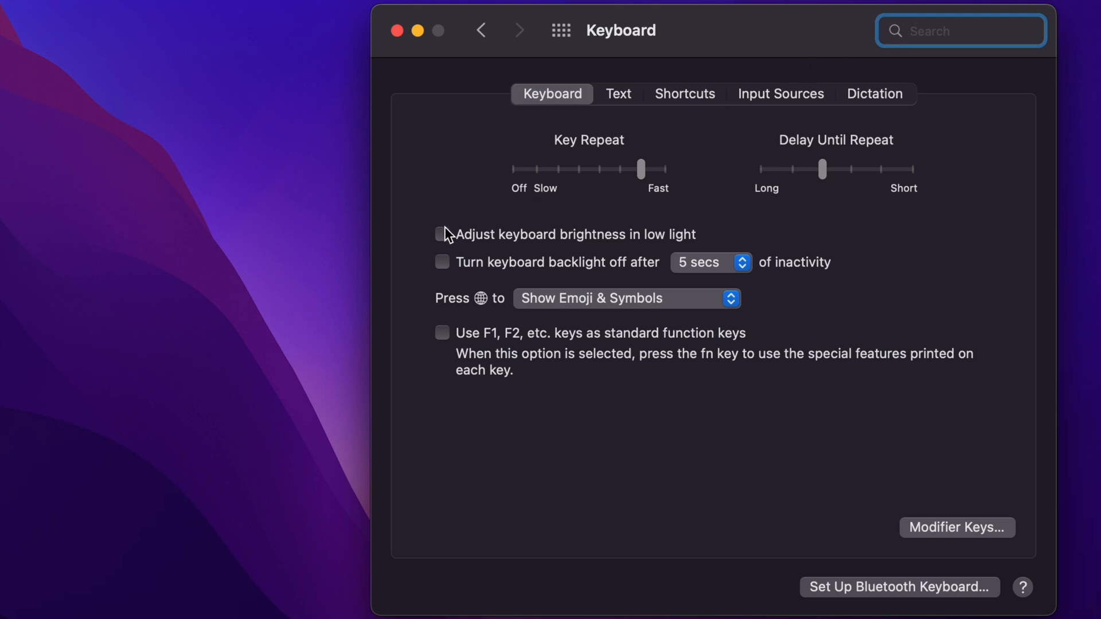
pyautogui.click(441, 234)
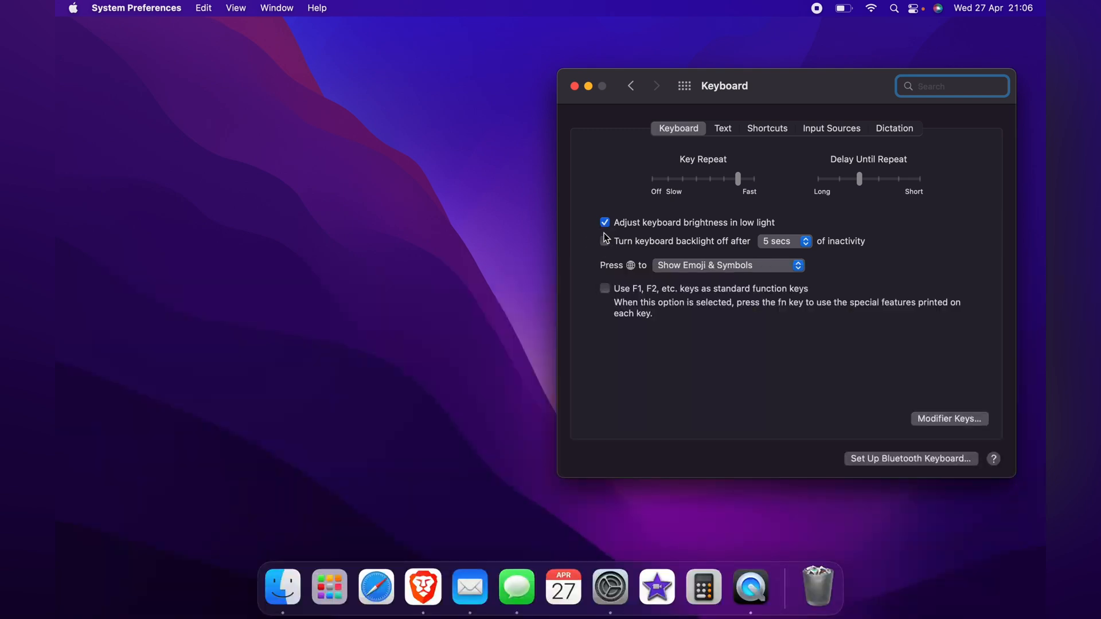
# Close the window and reopen System Preferences from the Apple menu.
pyautogui.click(574, 86)
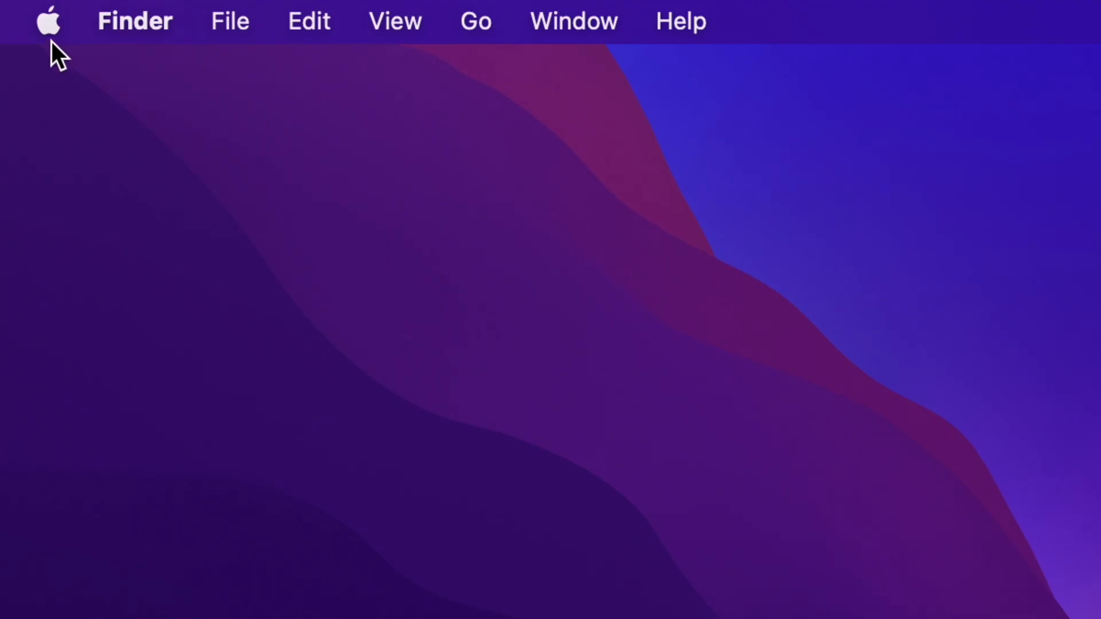
pyautogui.click(134, 20)
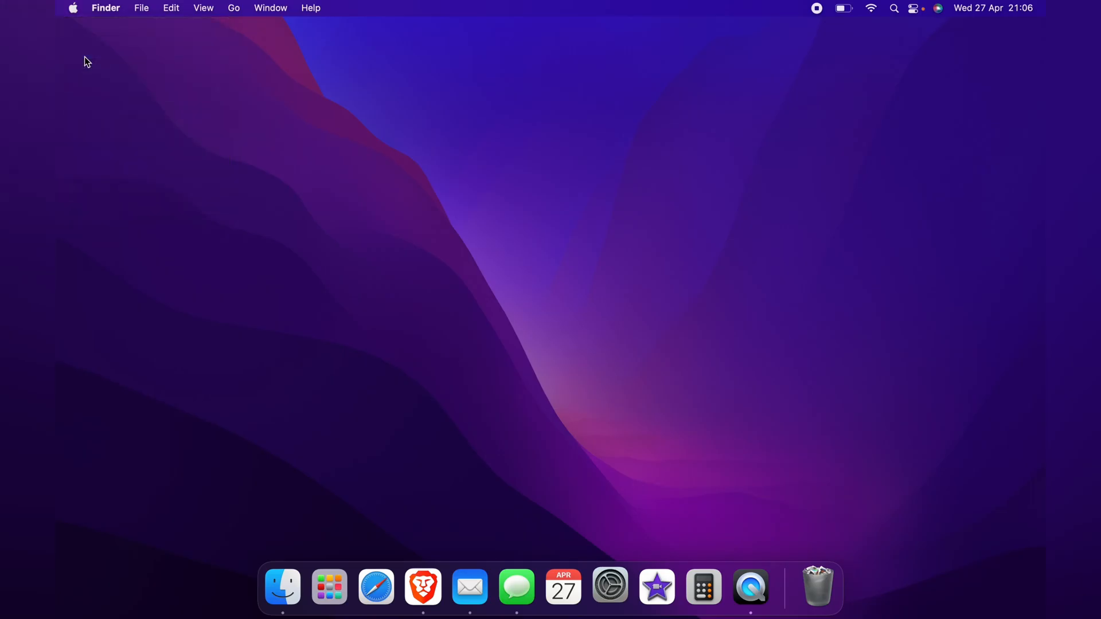
pyautogui.click(609, 588)
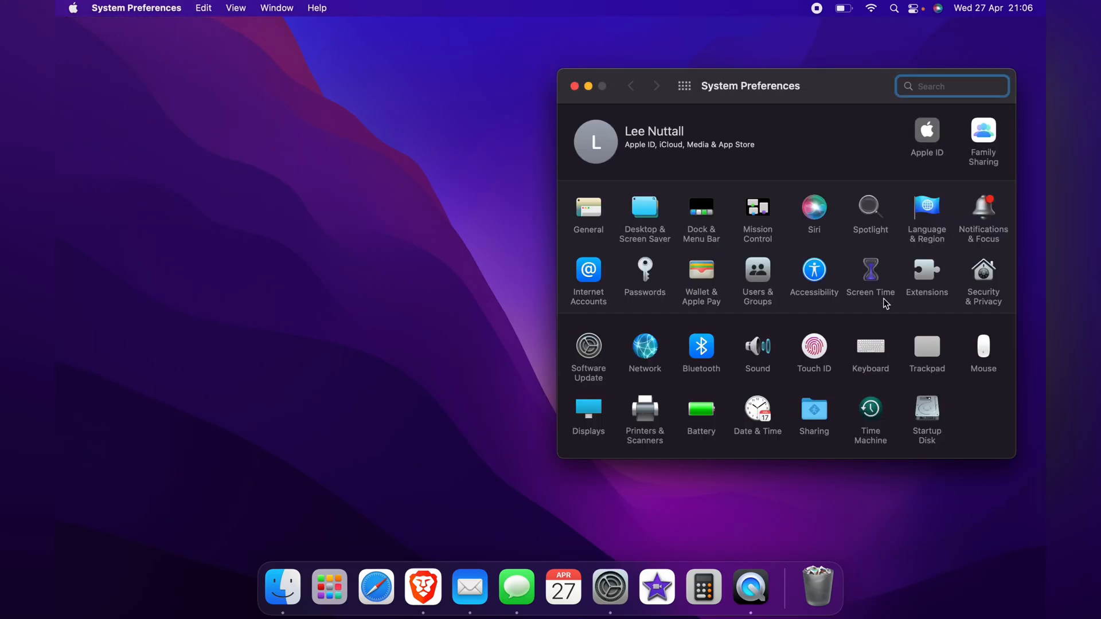
# Reopen the Keyboard pane to confirm the low-light setting, then close the window.
pyautogui.click(870, 346)
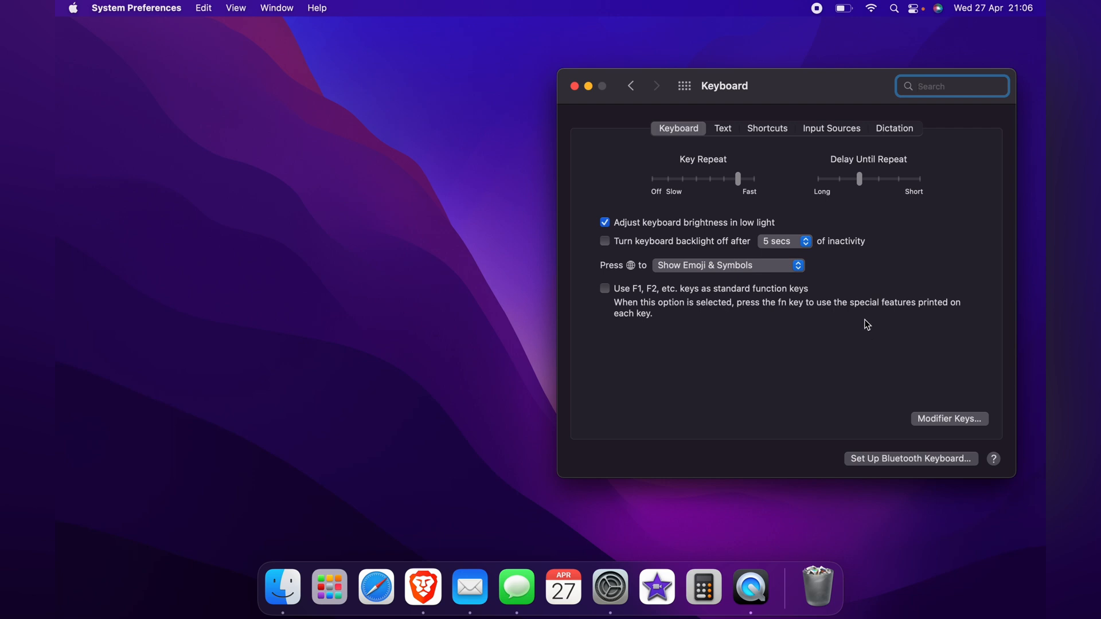
pyautogui.moveTo(833, 272)
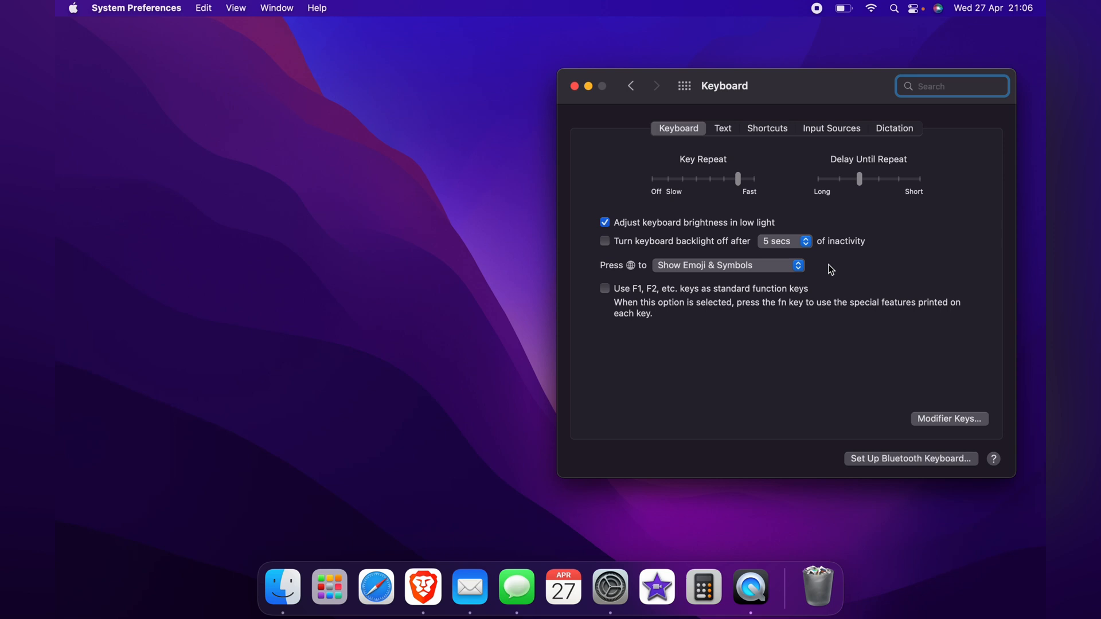
pyautogui.moveTo(605, 98)
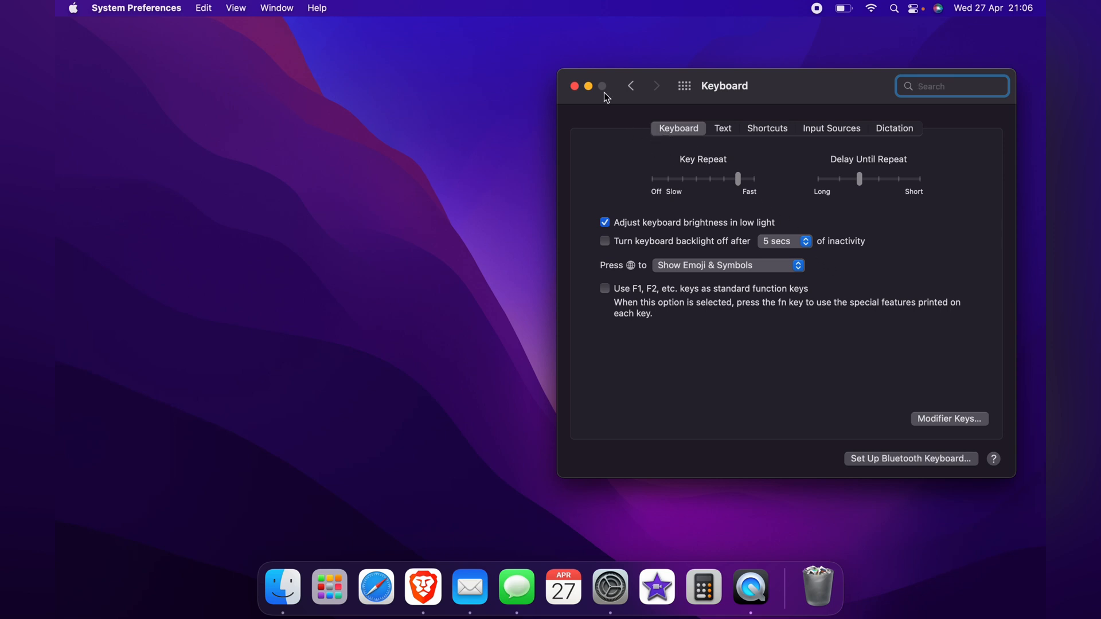
pyautogui.click(574, 86)
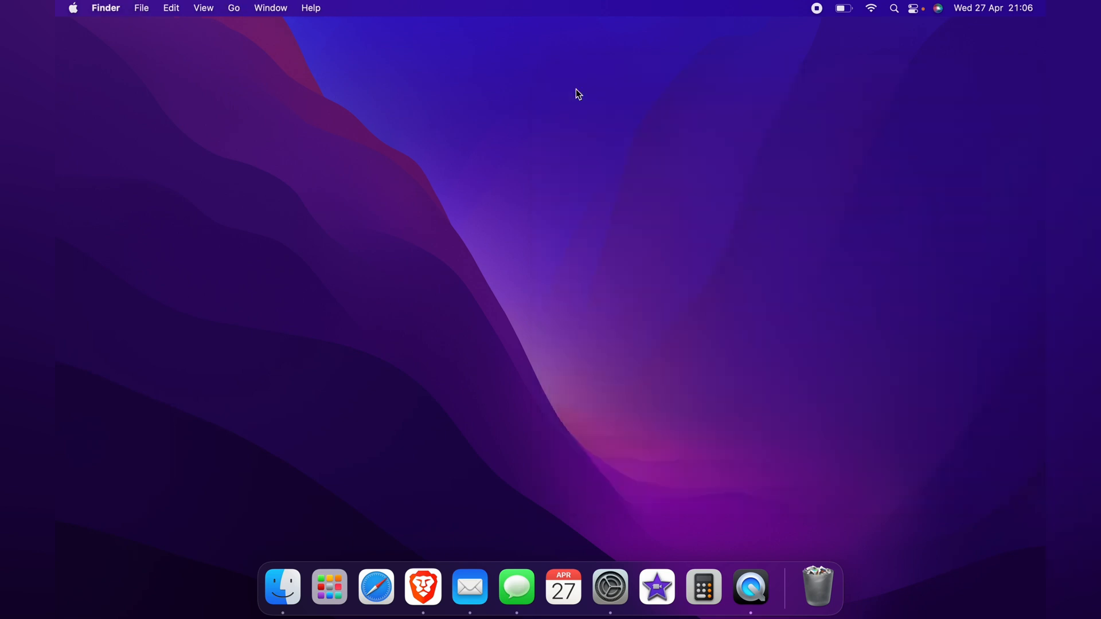